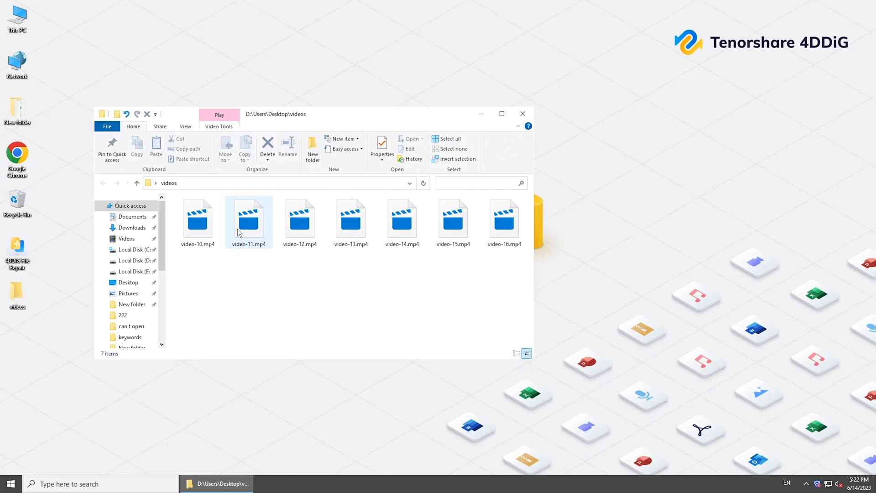
Try playing video-11.mp4 and get the Movies & TV 'Can't play' unsupported-format error.
double_click(248, 218)
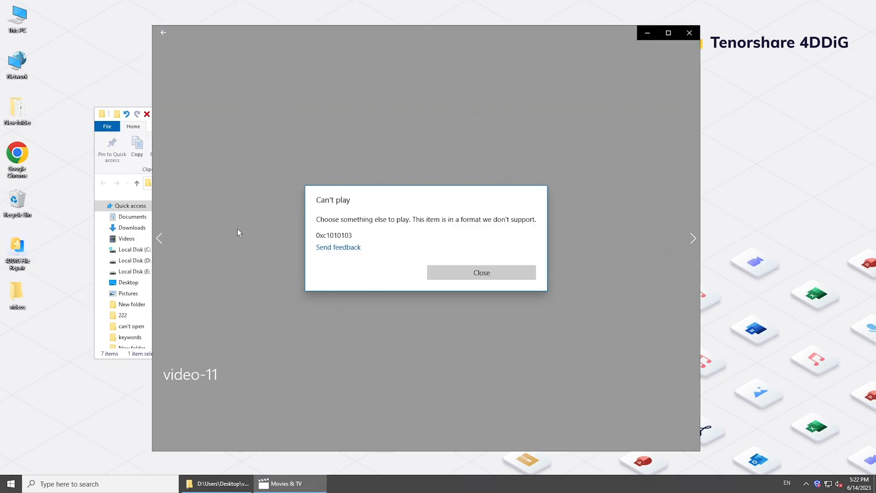
mouse_move(391, 234)
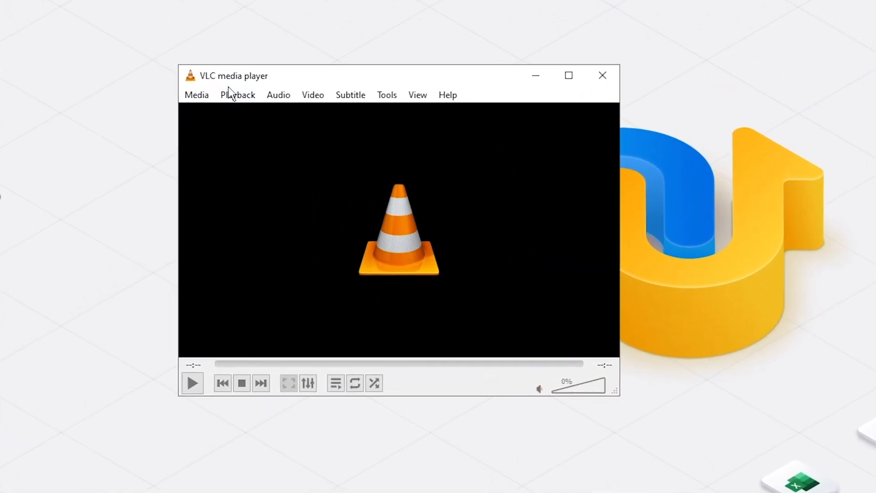
mouse_move(277, 87)
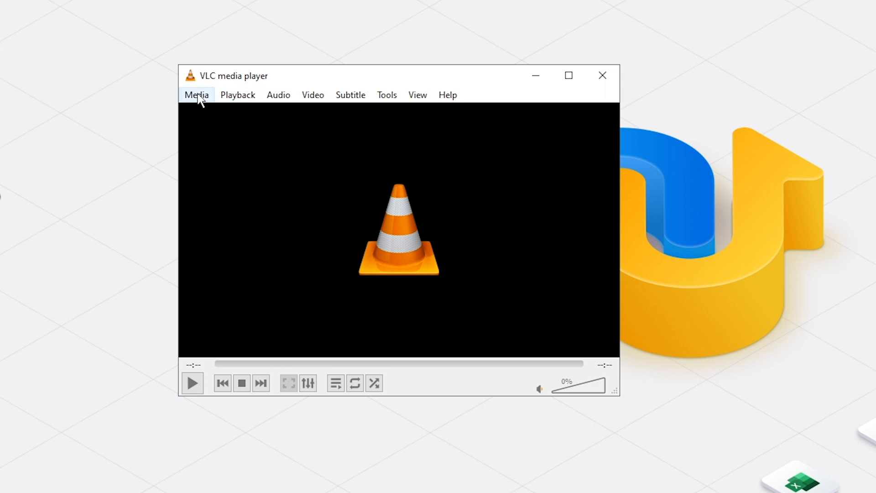
Start Convert / Save and add video-10.mp4 from Desktop\videos as the source file.
click(197, 94)
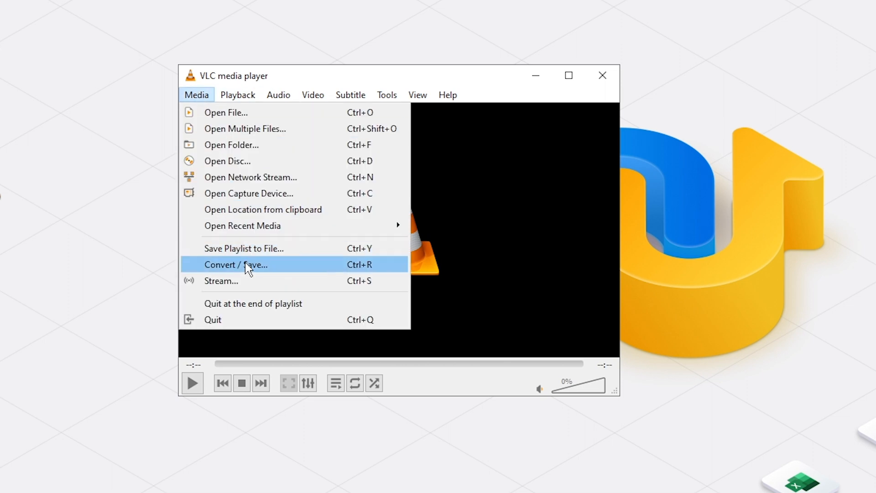
click(235, 264)
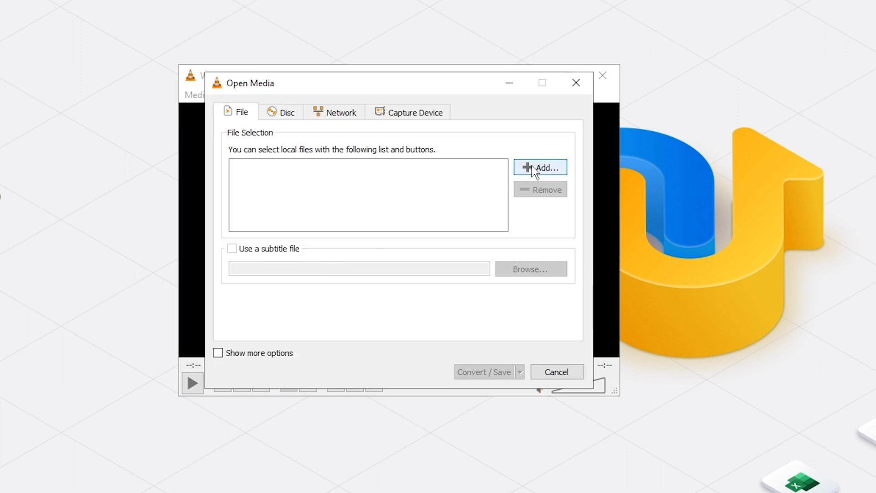
click(540, 168)
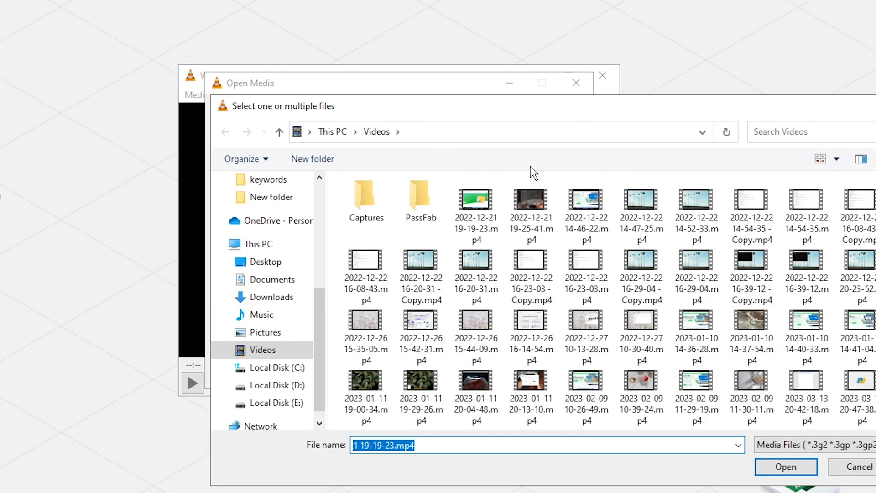
click(266, 262)
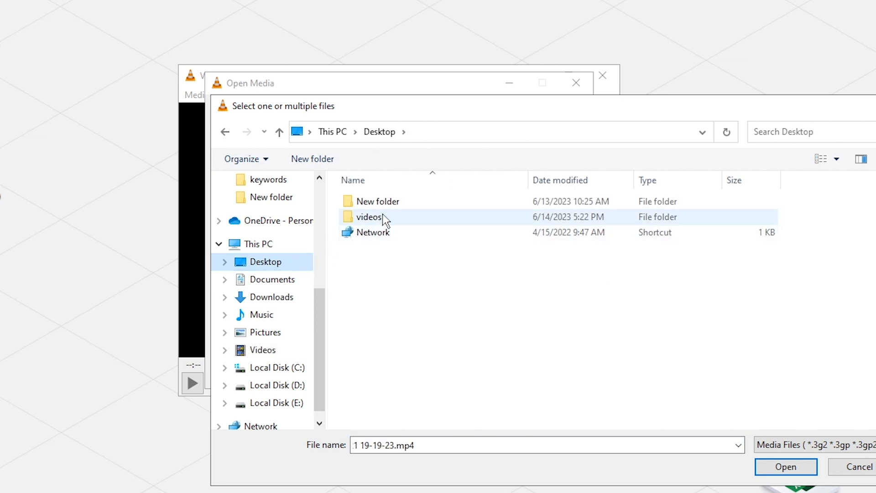
double_click(368, 217)
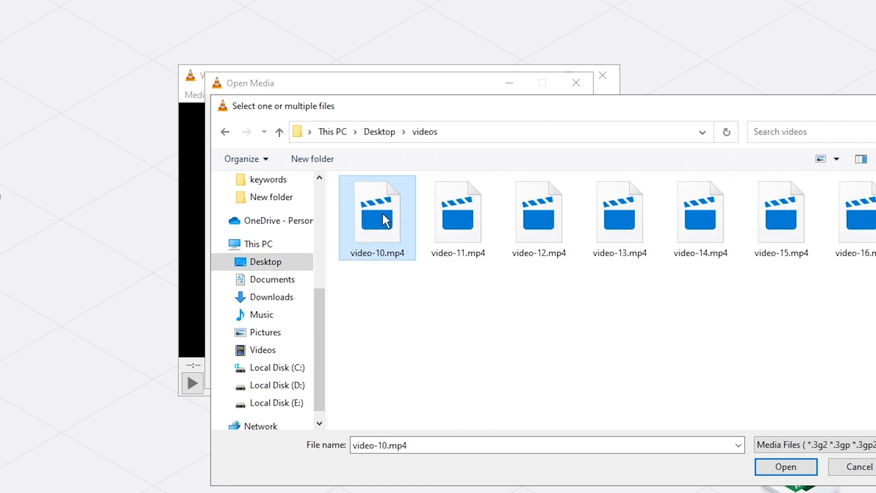
click(785, 467)
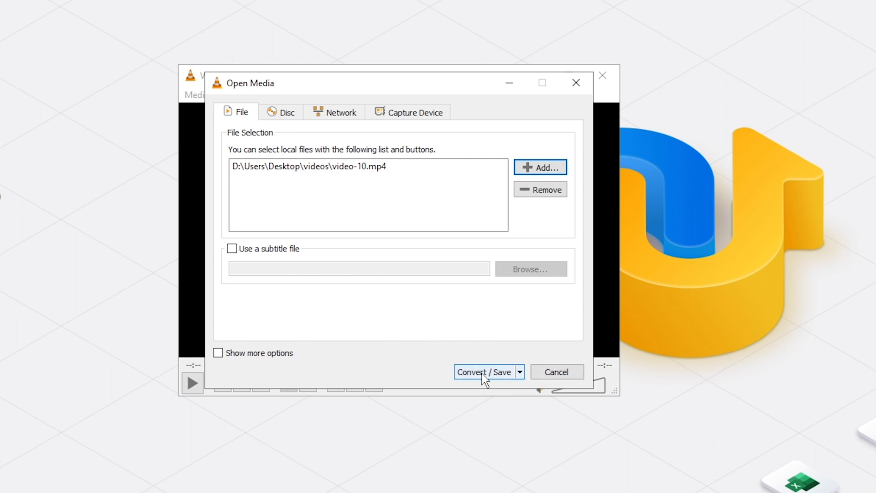
Switch the conversion profile to AVI encapsulation and set the output destination to the Desktop.
click(484, 371)
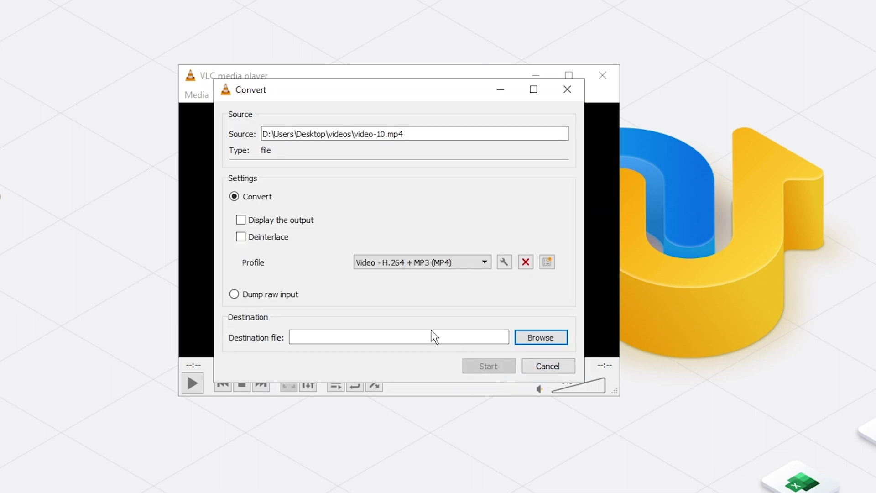
mouse_move(503, 262)
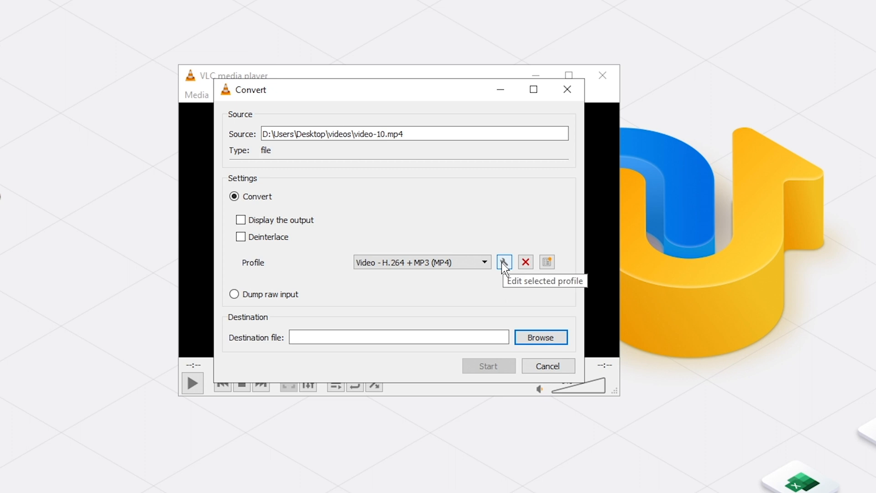
click(503, 262)
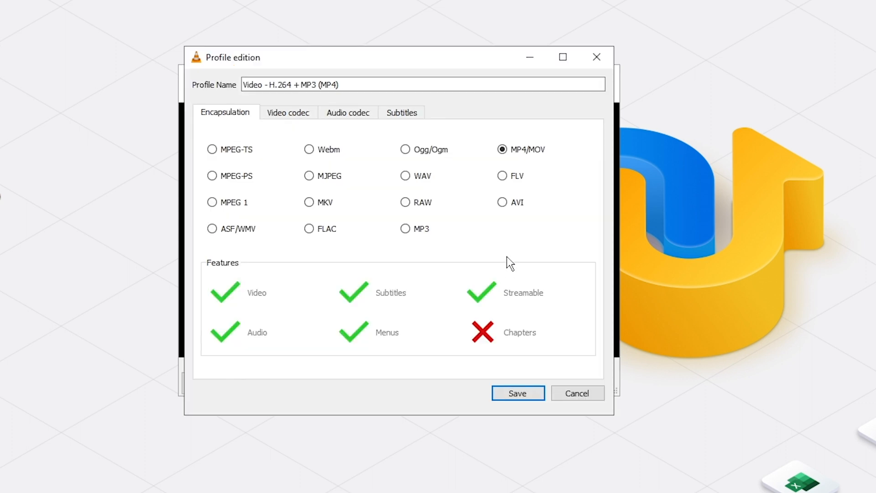
click(502, 202)
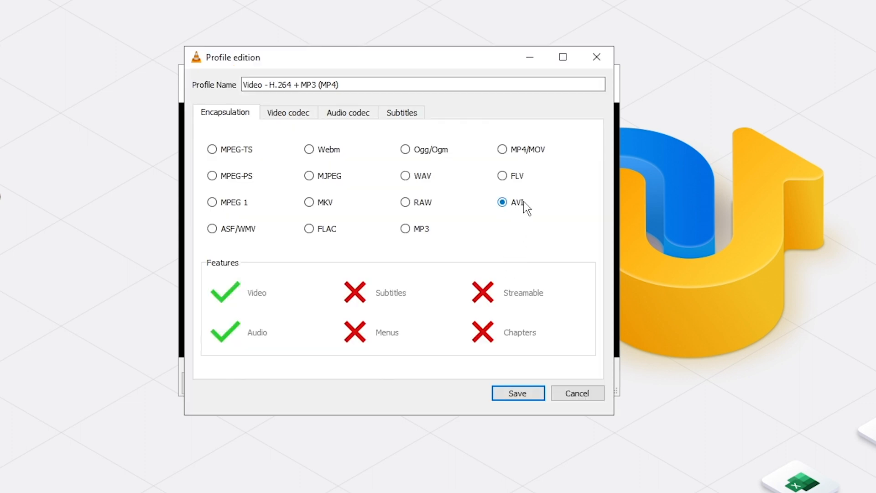
click(516, 392)
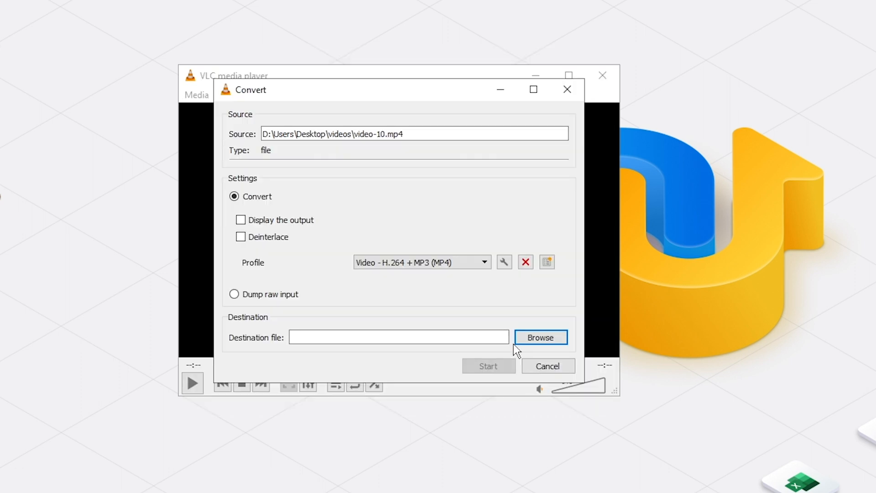
click(539, 337)
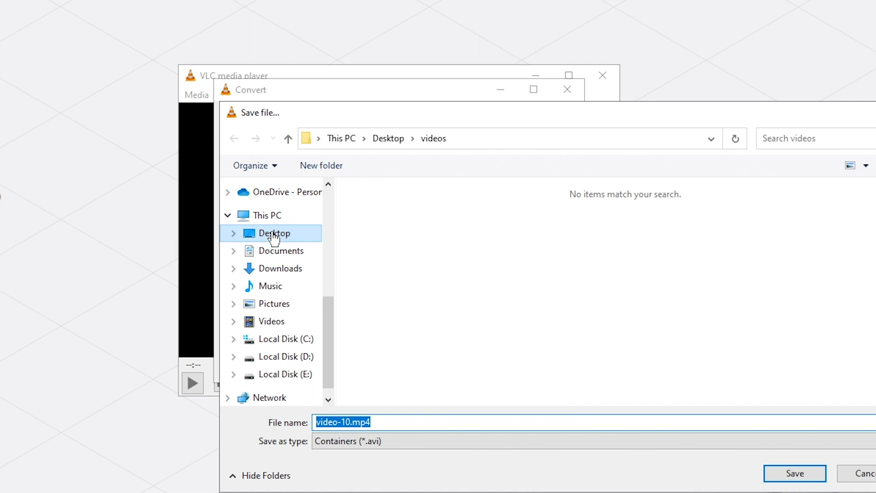
click(794, 474)
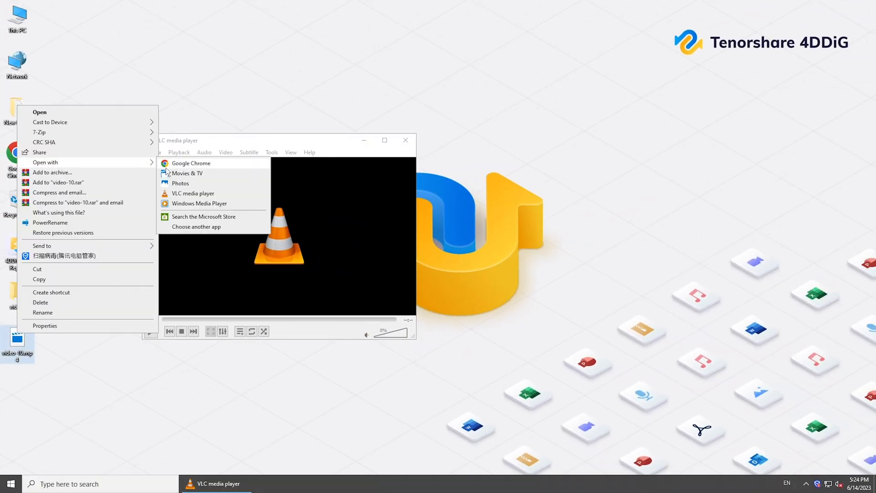
Open the converted desktop video with another player via Open with.
click(179, 200)
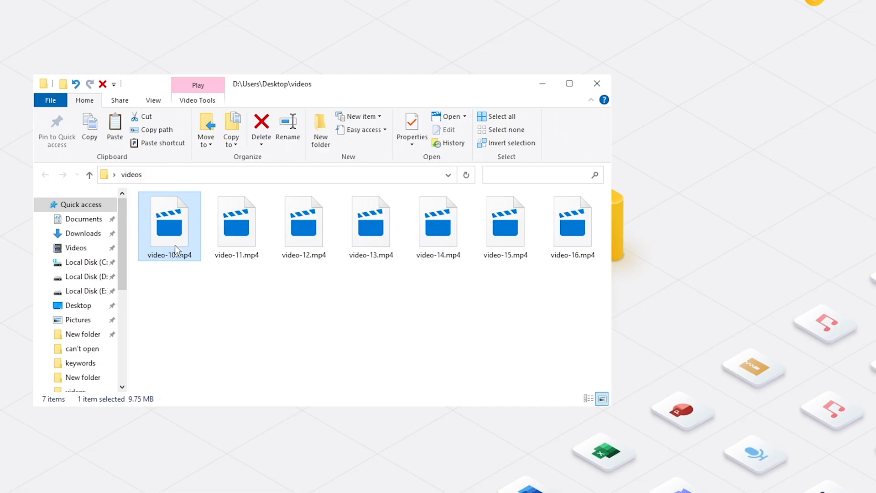
Duplicate video-10.mp4 as 'video-10 - Copy.avi', confirm the extension change, and open it in VLC.
click(115, 124)
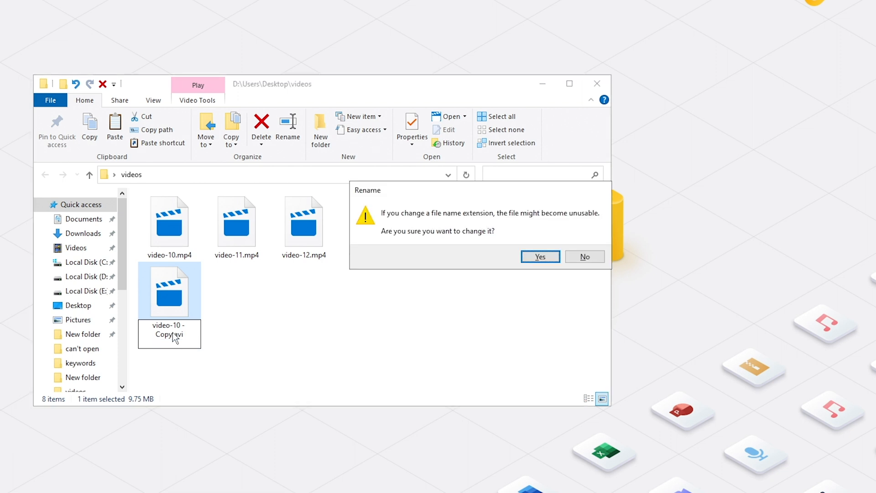
click(539, 257)
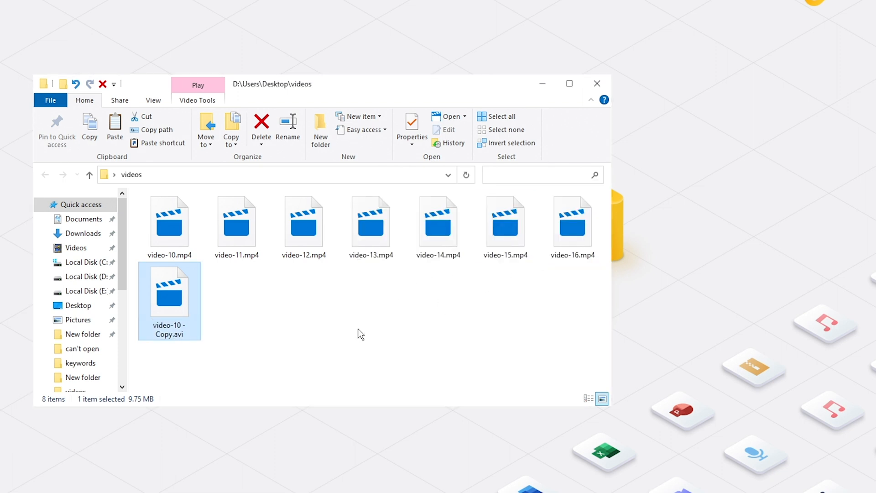
double_click(170, 290)
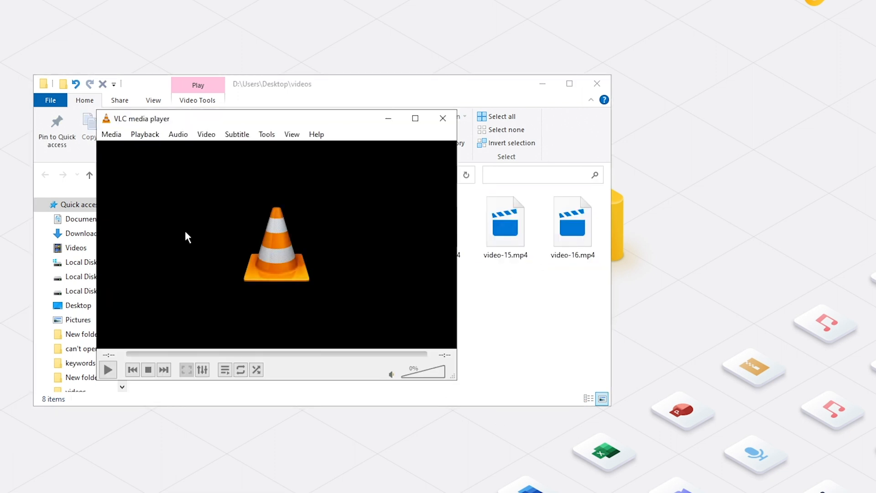
Set Input / Codecs 'Damaged or incomplete AVI file' to Always fix and save the preferences.
click(267, 134)
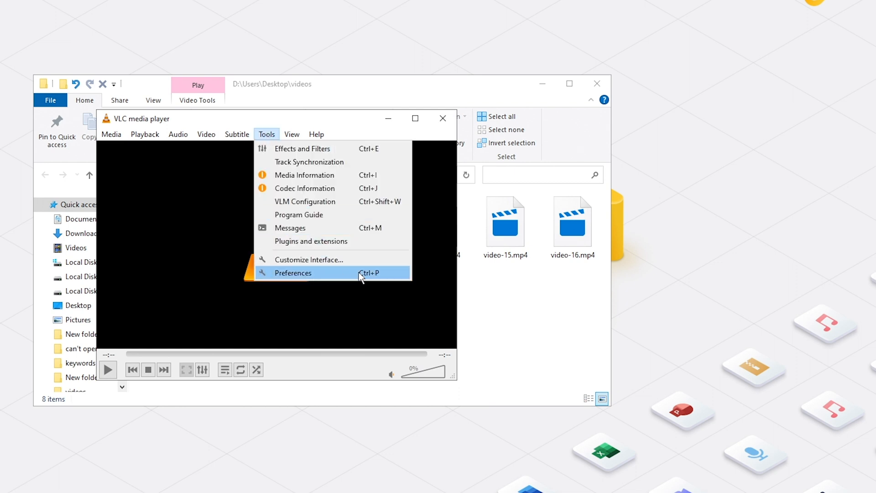
click(292, 273)
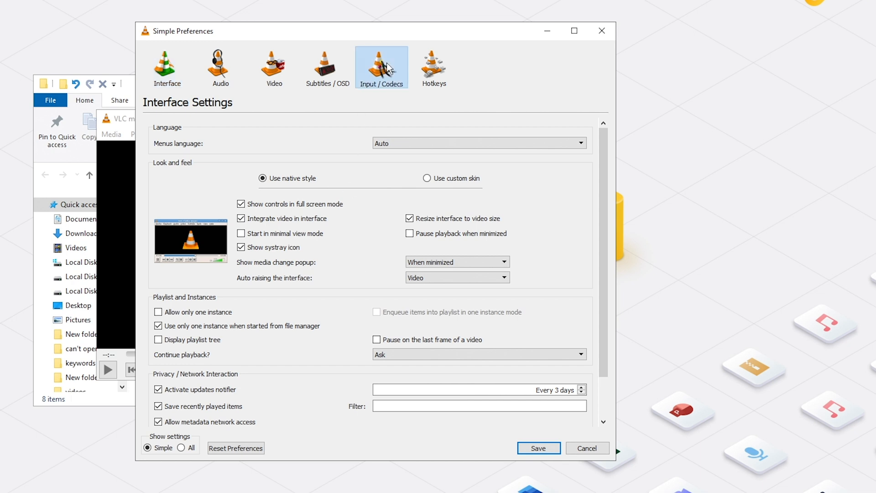
click(382, 66)
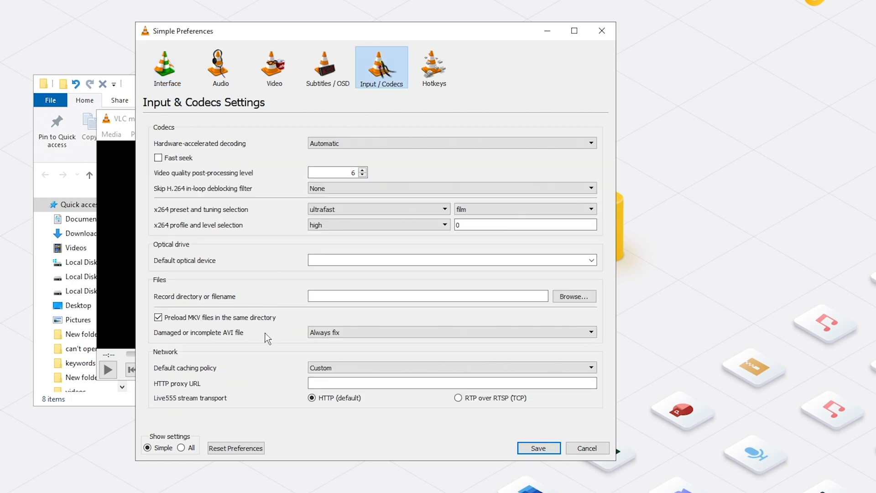
click(450, 332)
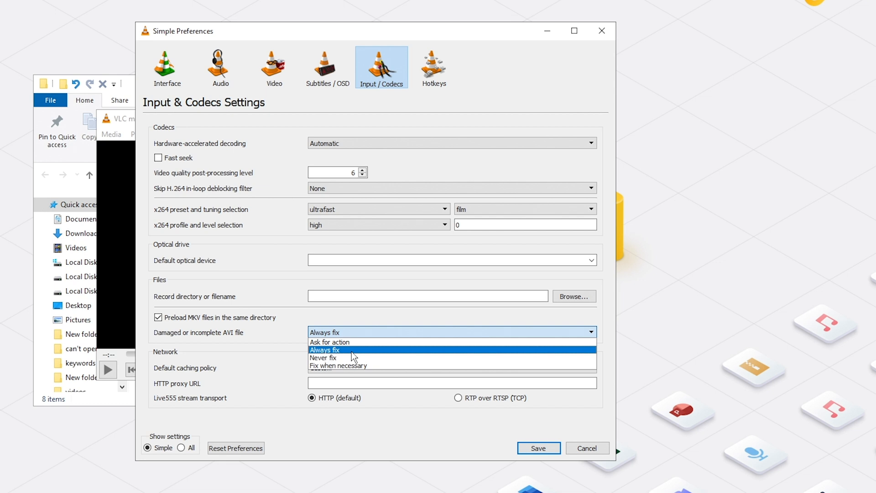
click(324, 349)
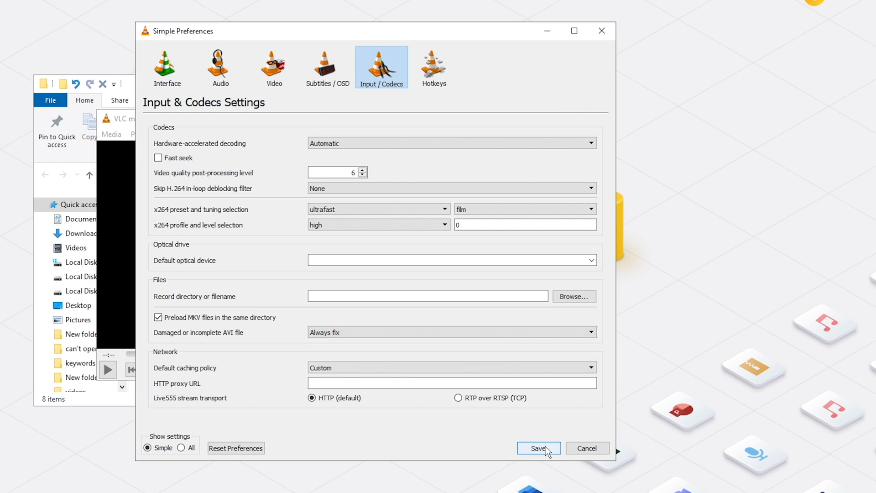
click(537, 448)
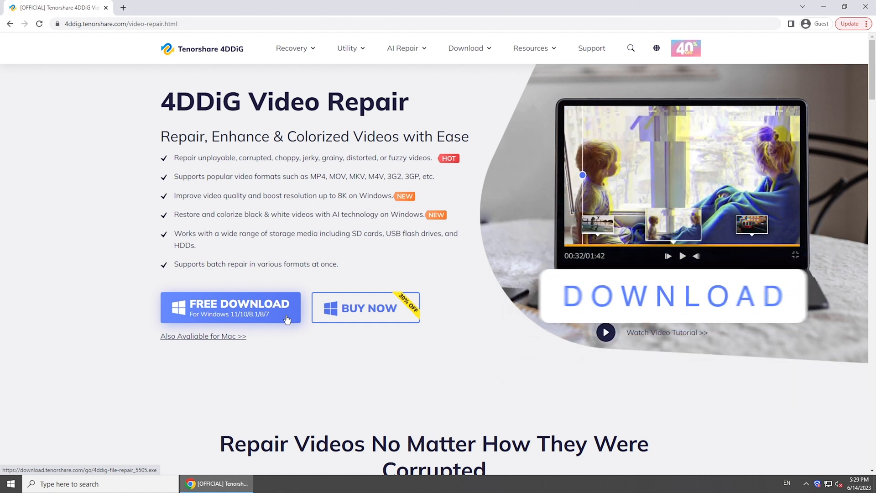
Scroll down the 4DDiG Video Repair page past Free Download to the repair scenarios.
scroll(down, 3)
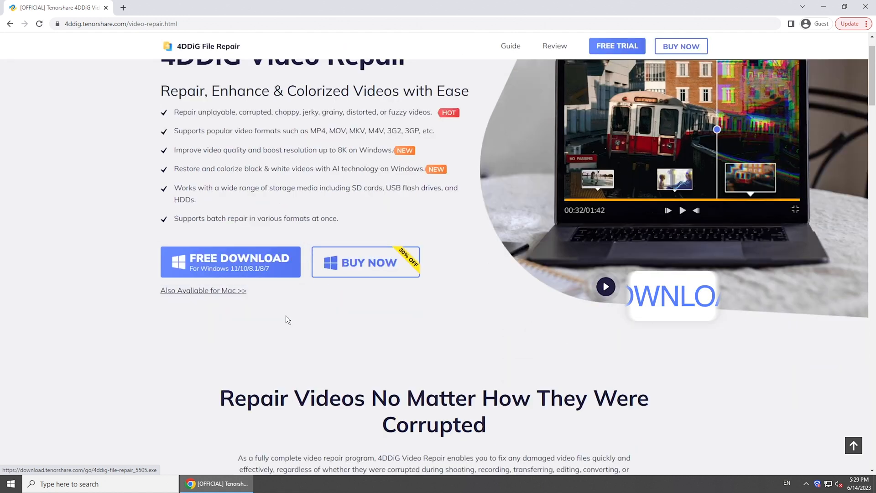
scroll(down, 3)
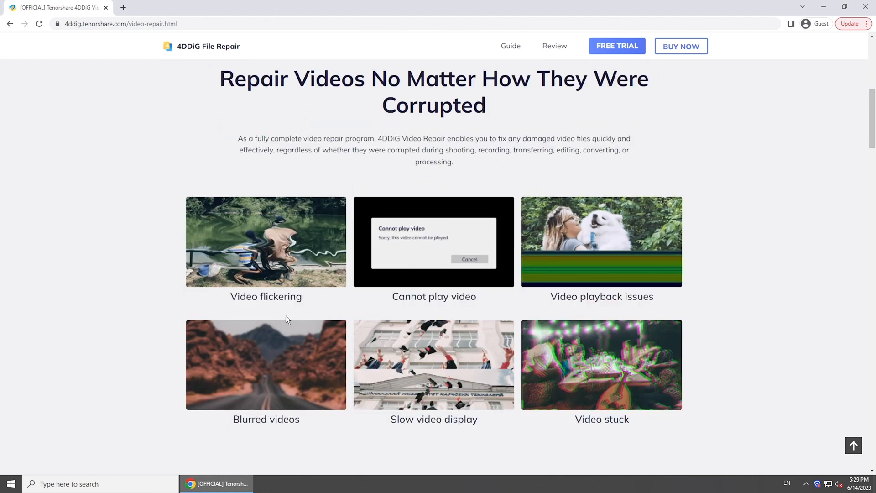
scroll(down, 3)
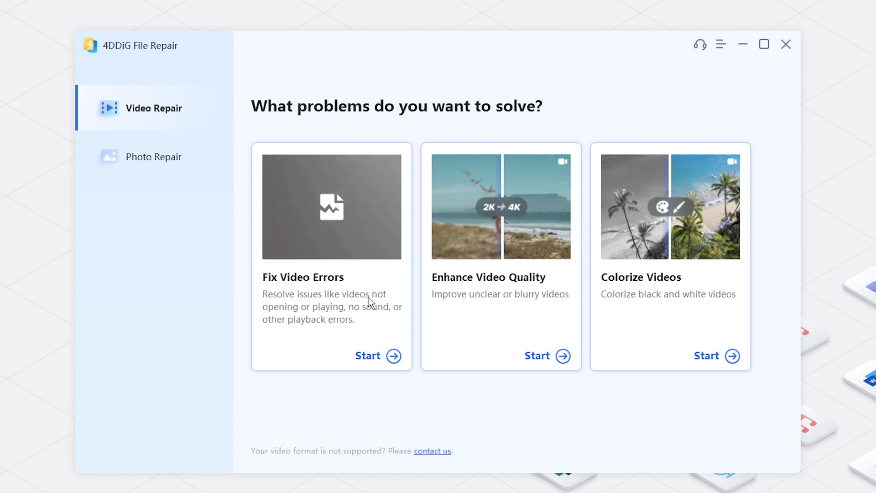
Choose Fix Video Errors and add video-10.mp4 through video-16.mp4 from Desktop\videos to the repair list.
click(368, 357)
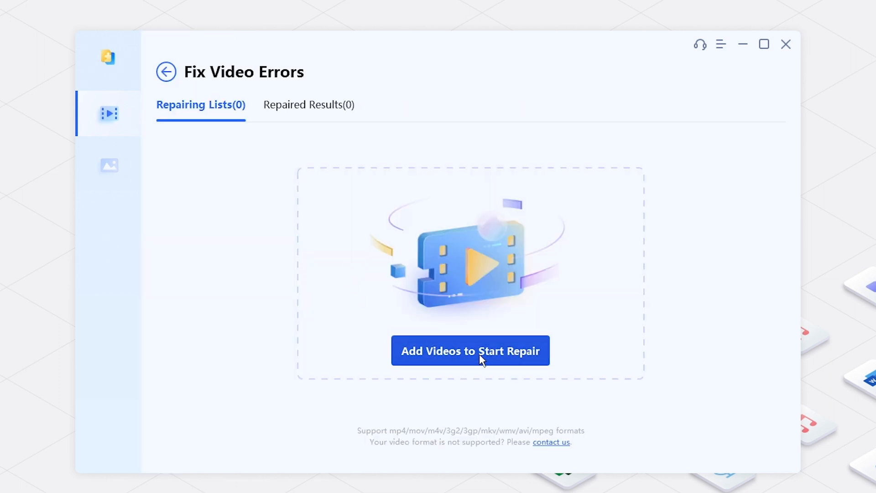
click(471, 351)
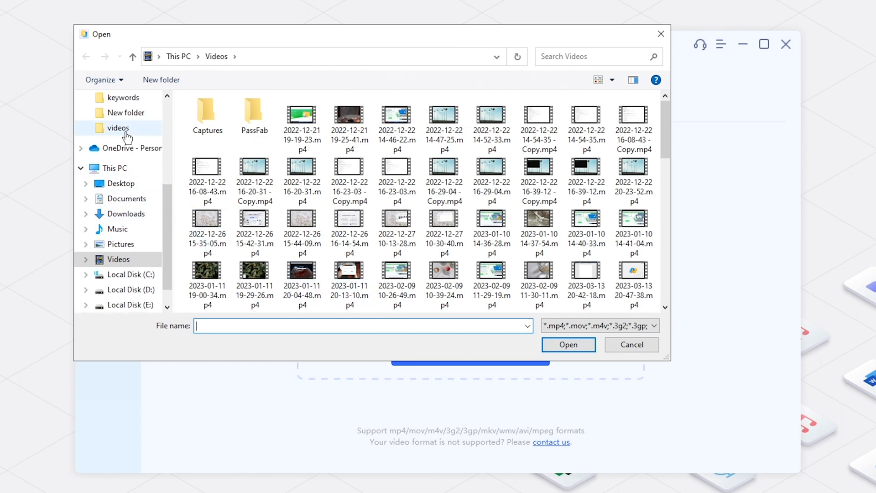
click(118, 127)
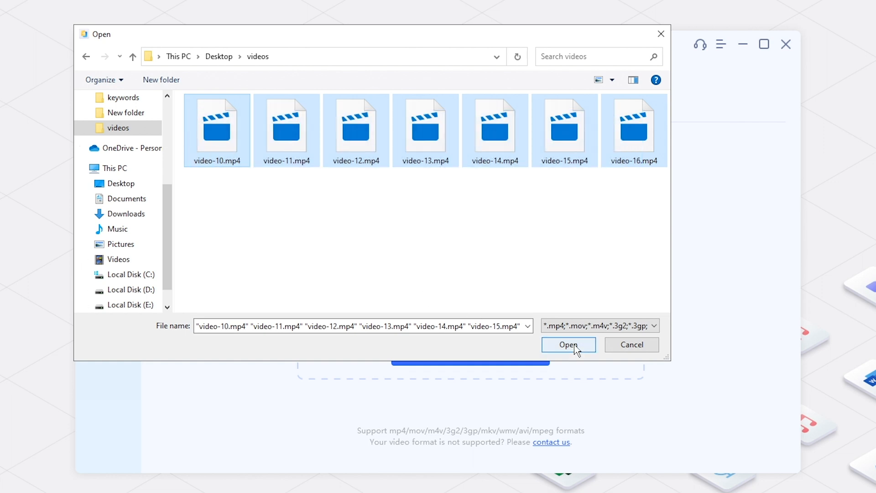
click(567, 346)
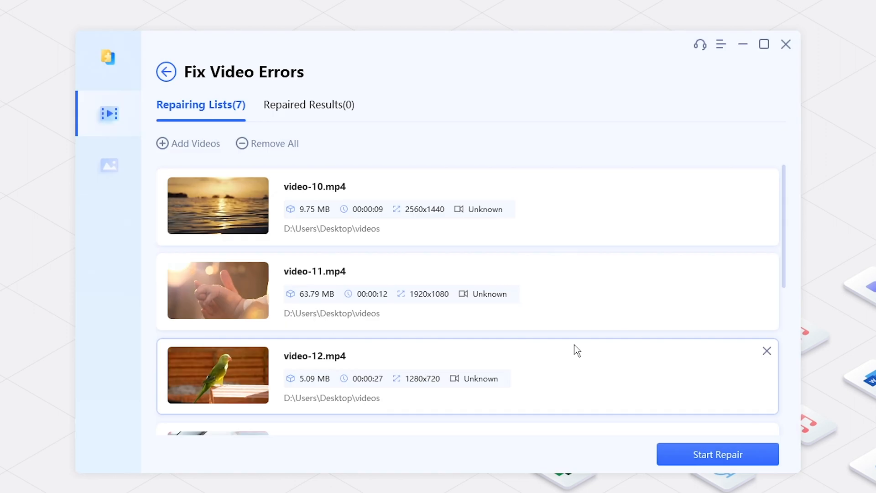
Review the Repairing Lists and start repairing all seven videos.
scroll(down, 3)
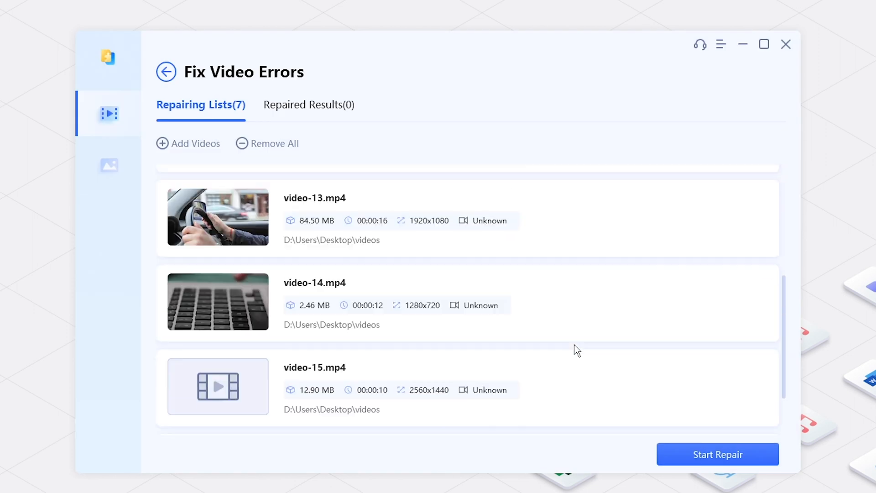
scroll(down, 3)
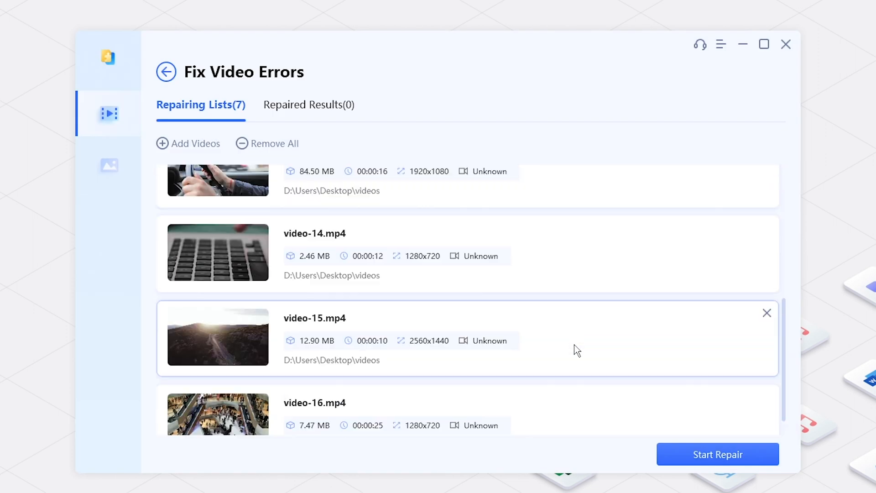
scroll(up, 3)
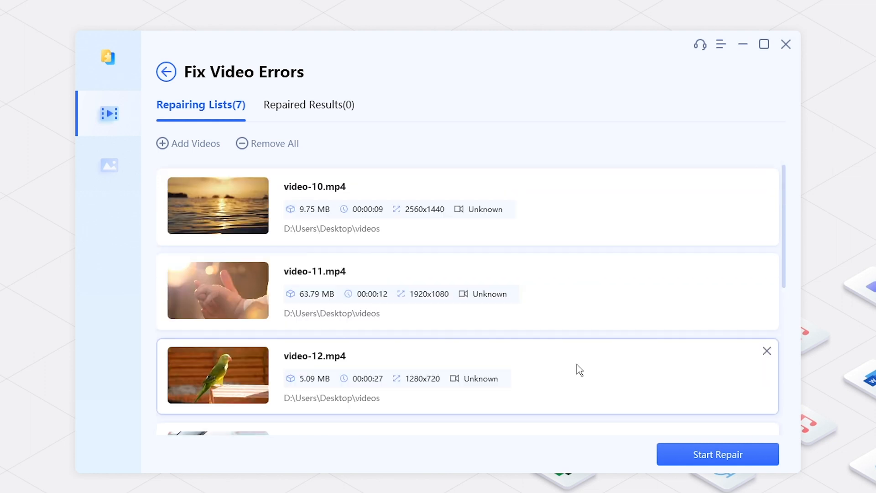
click(717, 454)
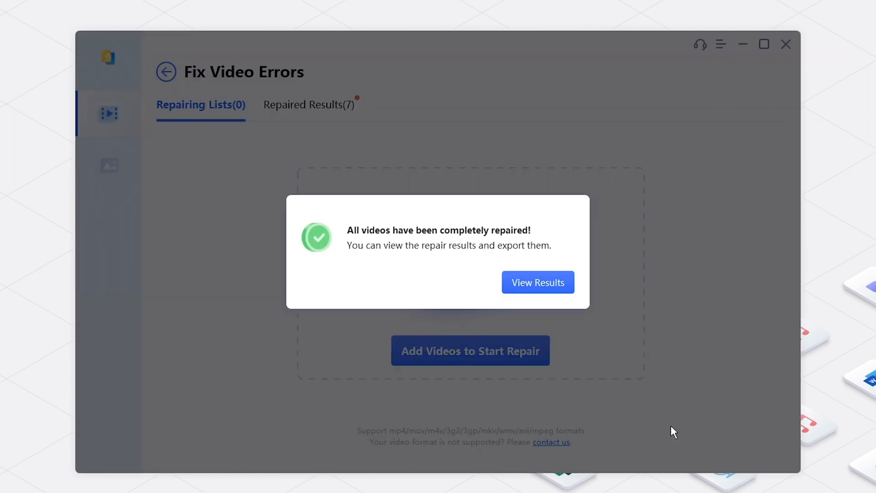
View the repaired results, preview video-10.mp4, and select all seven videos for export.
click(536, 283)
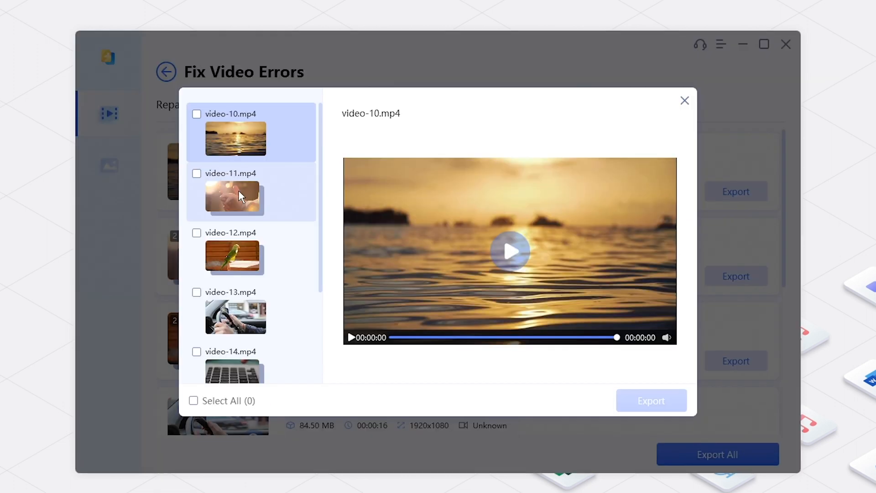
click(510, 251)
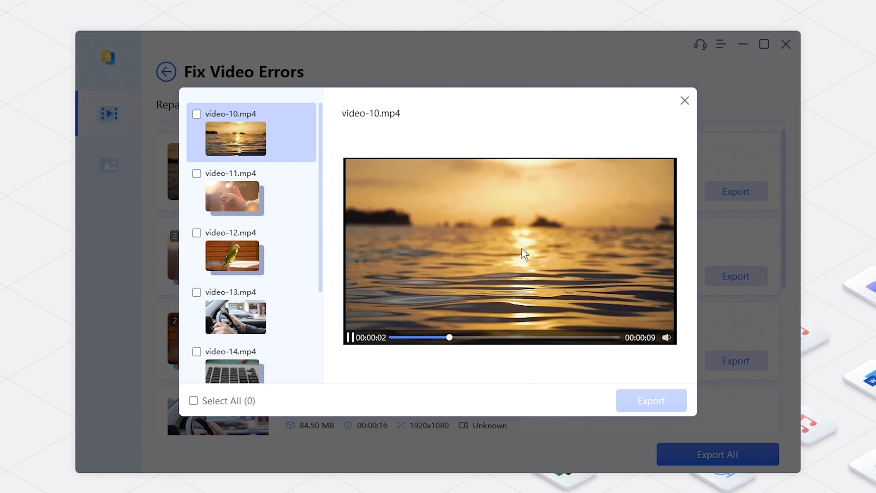
click(193, 401)
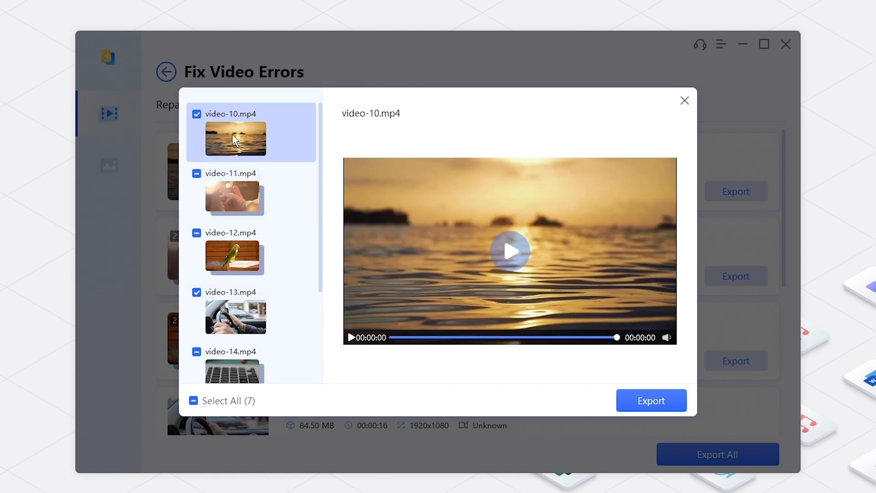
mouse_move(652, 401)
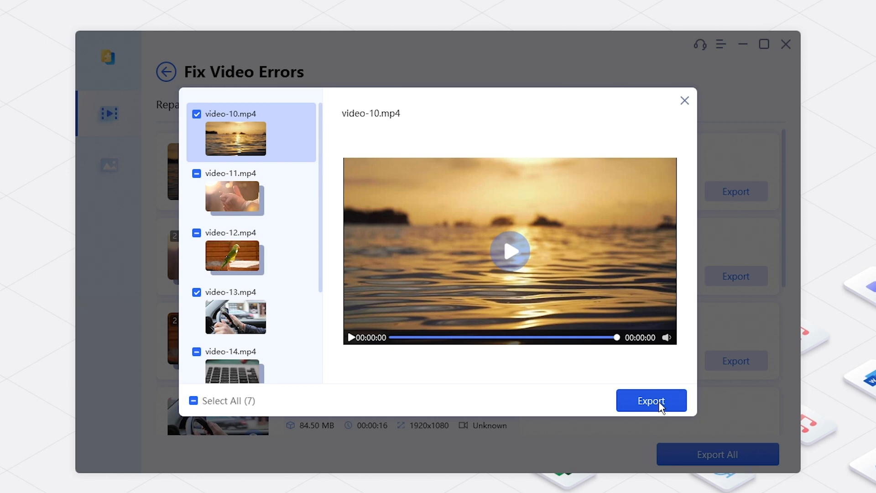
Export the seven repaired videos to a new Desktop folder, New folder (2), and view them in File Explorer.
click(651, 401)
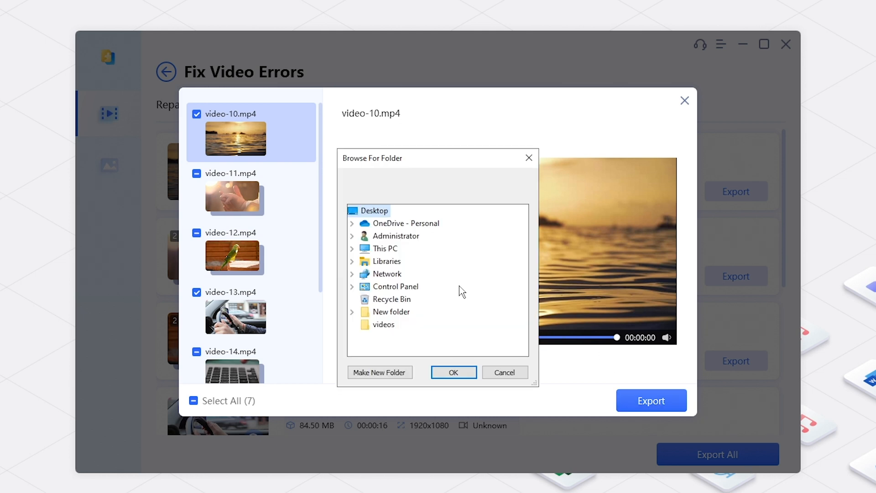
mouse_move(385, 248)
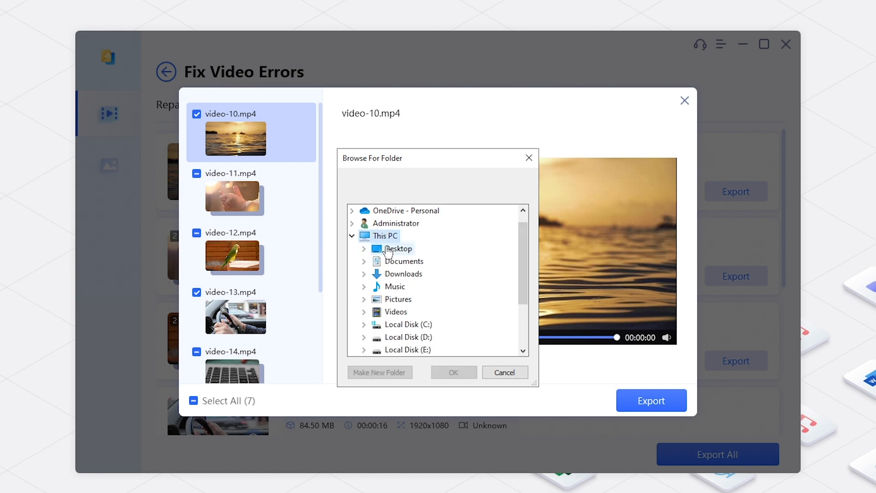
click(365, 249)
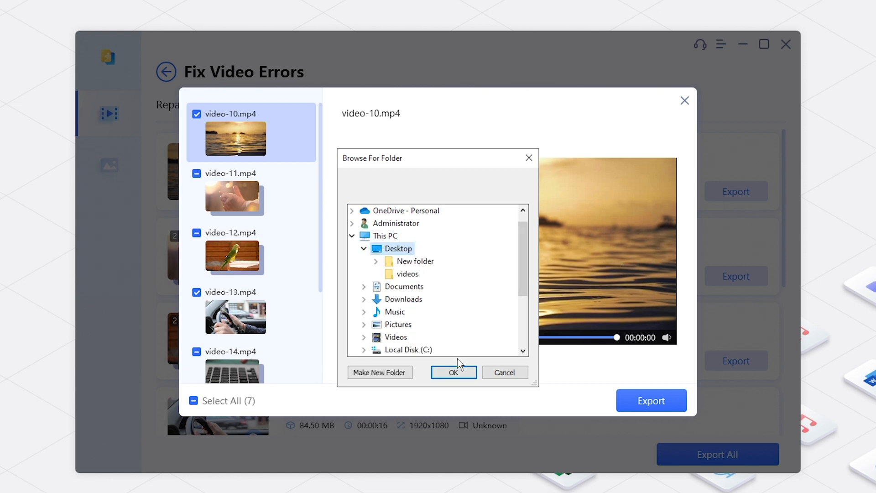
click(380, 373)
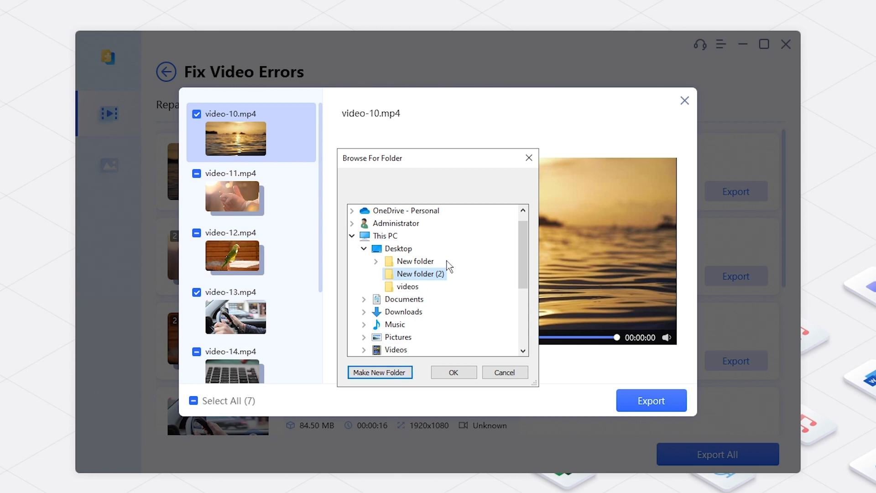
mouse_move(417, 274)
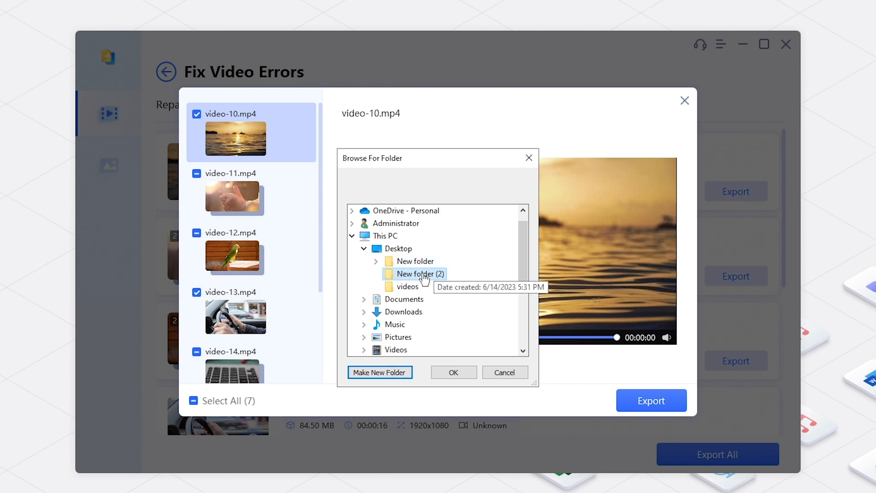
click(454, 372)
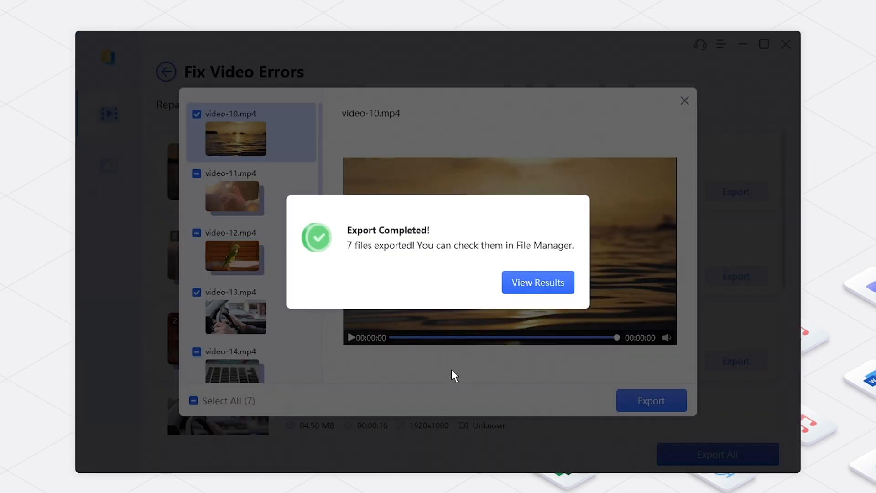
click(537, 282)
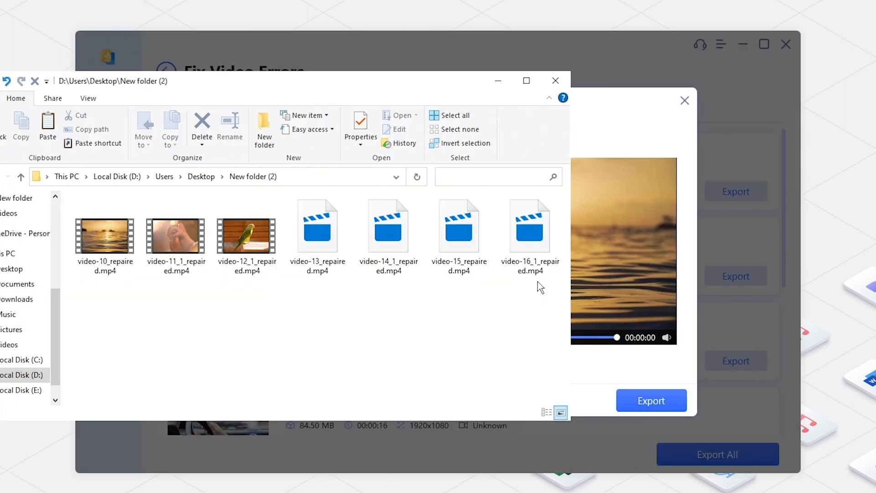